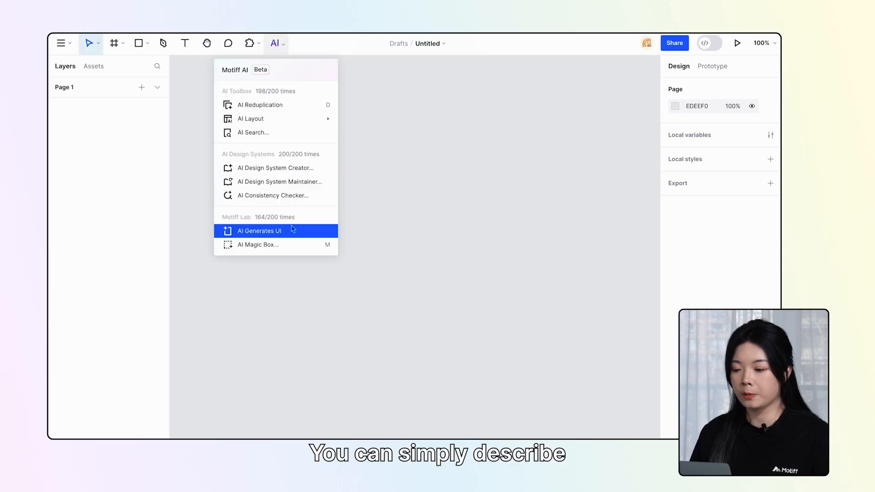
Open the AI Generates UI dialog from the AI menu.
left_click(259, 230)
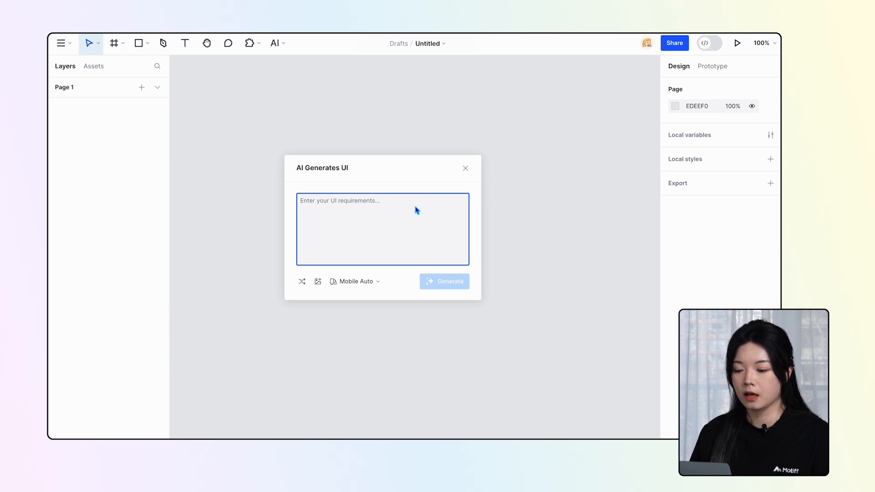
Describe a homepage for the professional scuba diving logs app 'Deepdive' in the prompt.
type("create a homepage for a professional scuba diving logs app called")
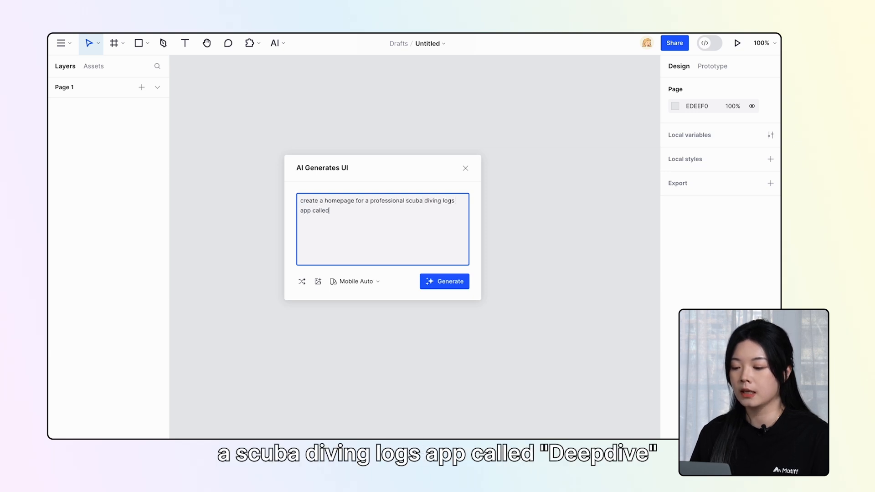
type("\"Deepdive\". the app")
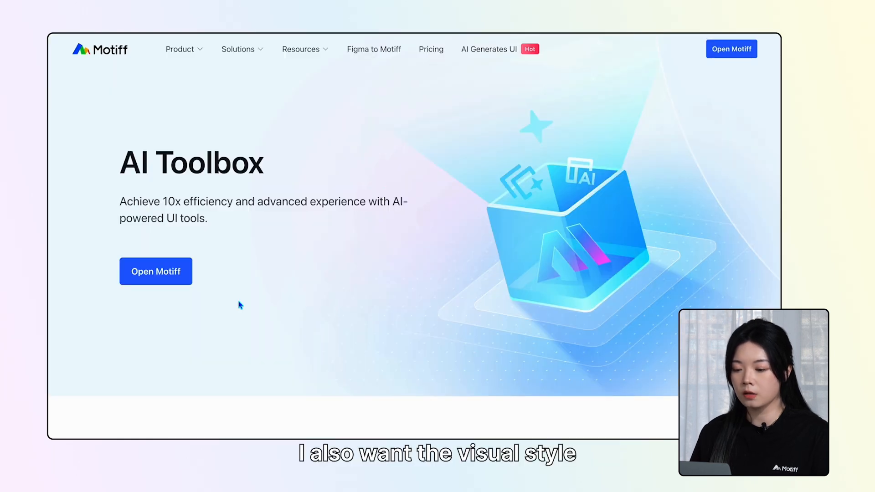
mouse_move(316, 287)
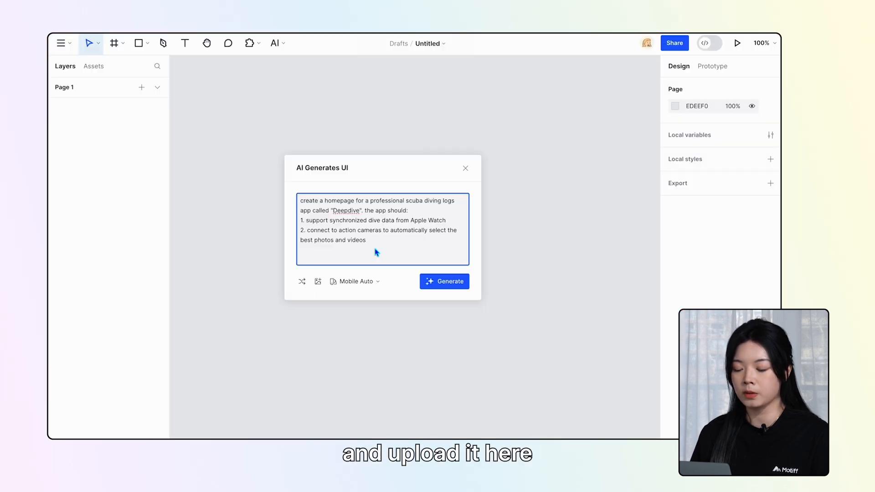
Add item 3 asking to match the uploaded image.png's visual style, then generate.
type("3. for the visual style, use the uploaded image")
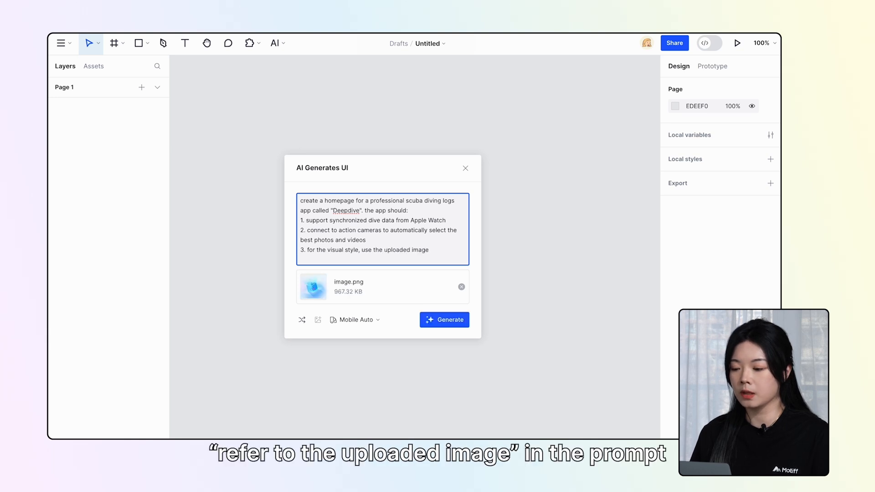
type("as a reference and make it similar to")
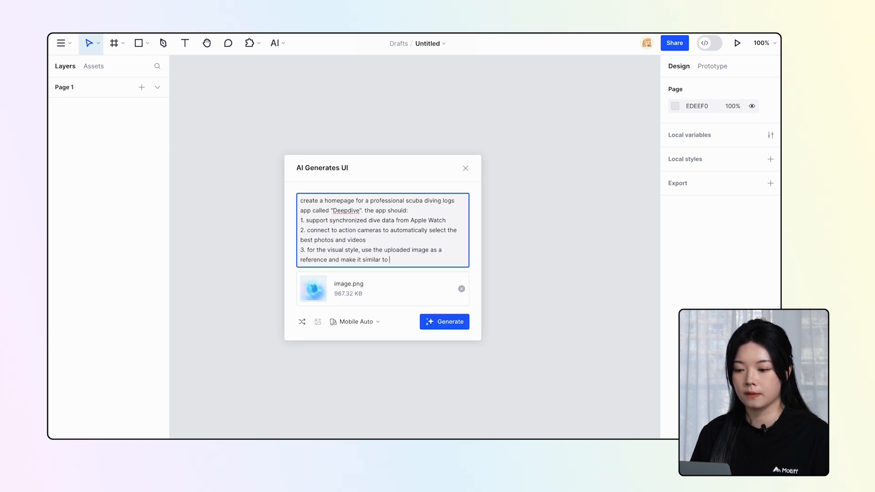
left_click(444, 321)
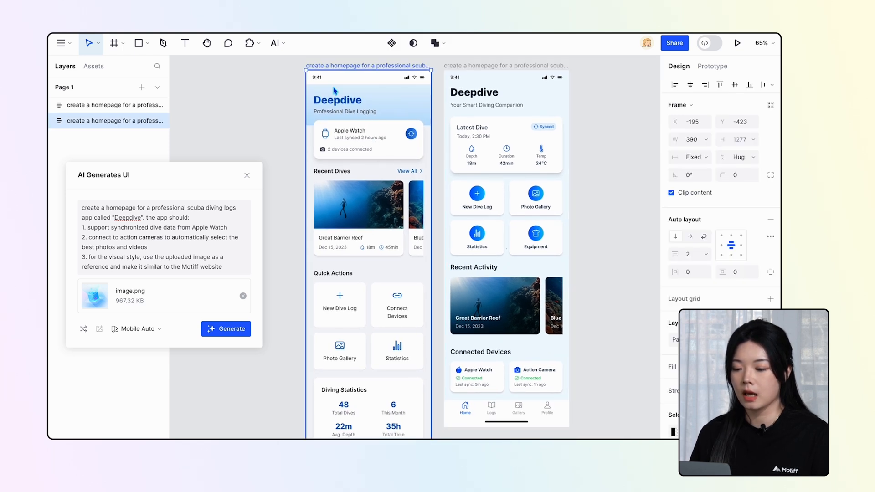
Apply AI adds auto layout to the generated Deepdive homepage.
left_click(275, 43)
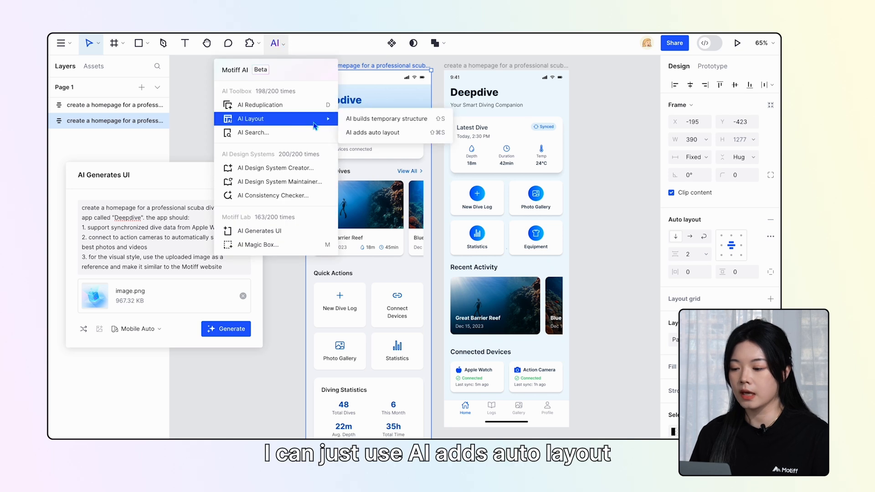
left_click(375, 132)
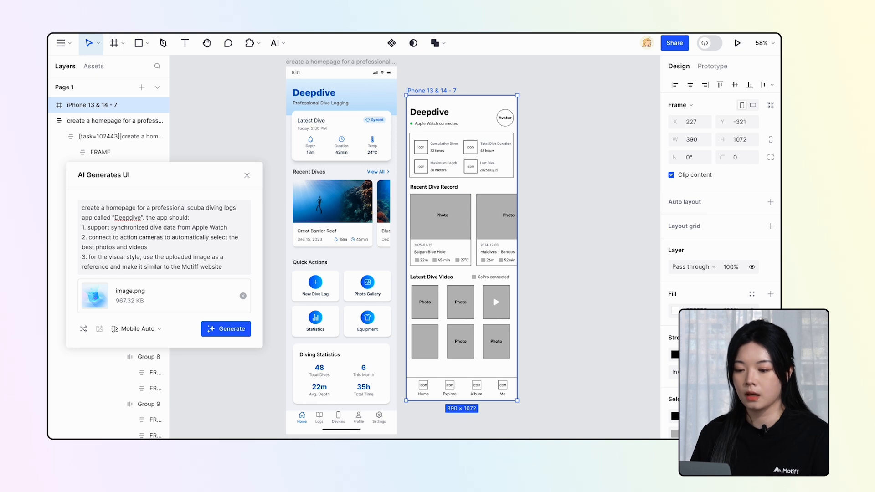
mouse_move(234, 296)
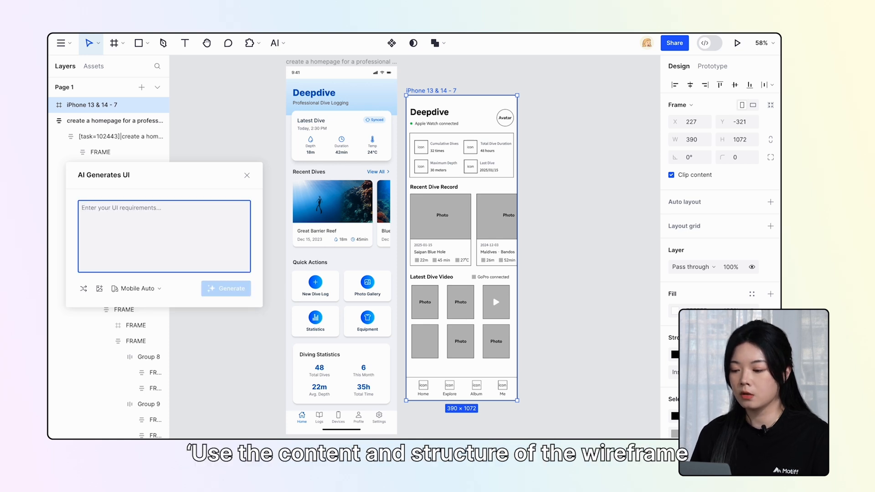
Generate a homepage from the Deepdive wireframe's content and structure, using the wireframe image.
type("please refer to the content and structure of the page to")
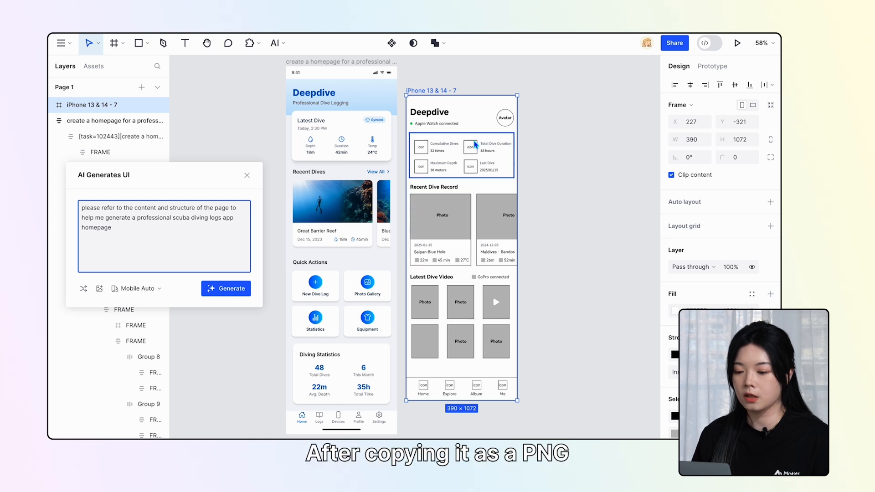
left_click(205, 258)
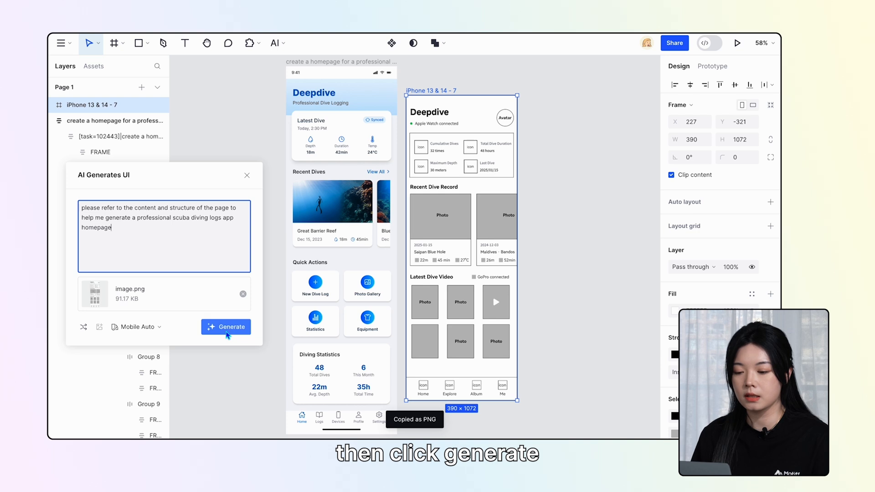
left_click(225, 327)
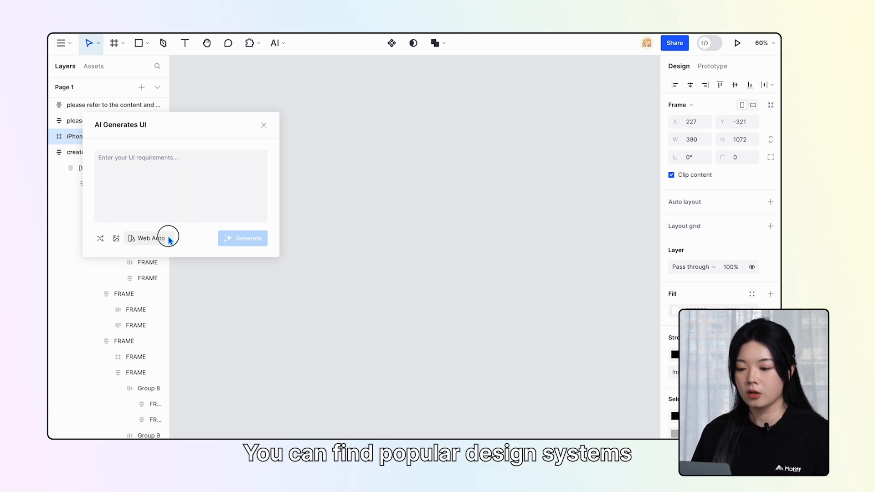
Show the Styling Presets list, with Web Auto selected.
left_click(149, 239)
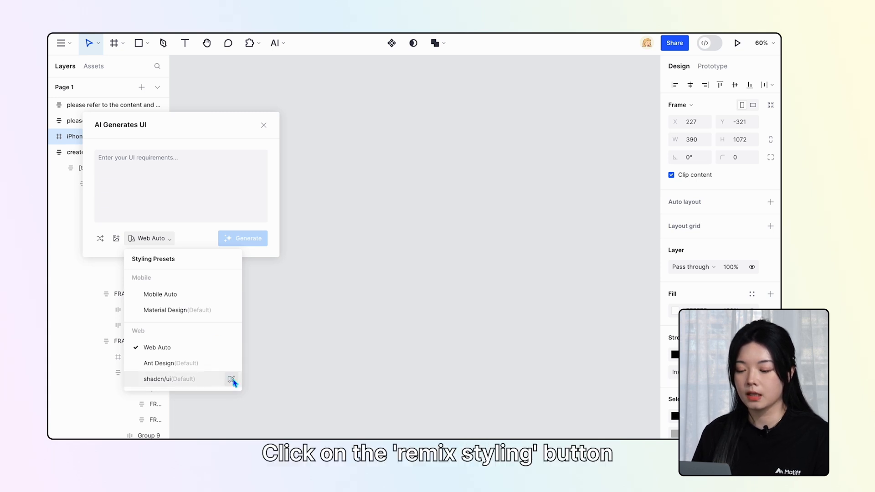
Remix shadcn/ui with an orange primary colour into 'shadcn/ui - Gym'.
left_click(231, 379)
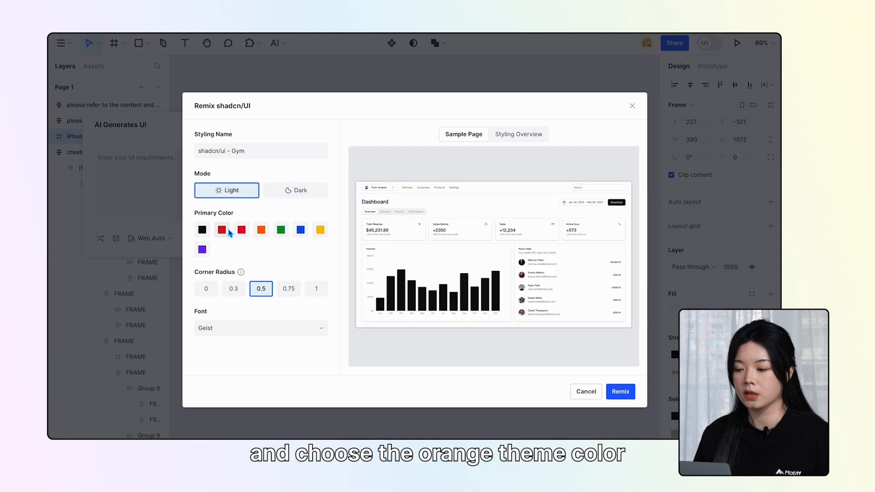
left_click(260, 229)
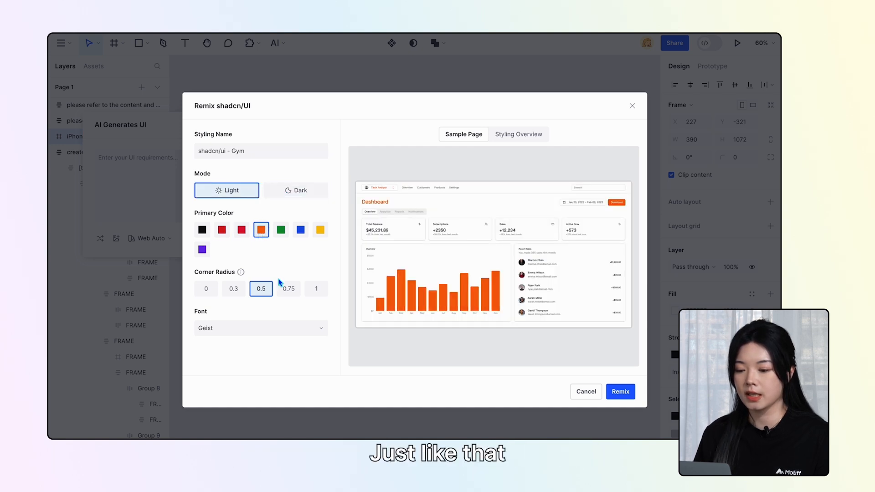
left_click(620, 391)
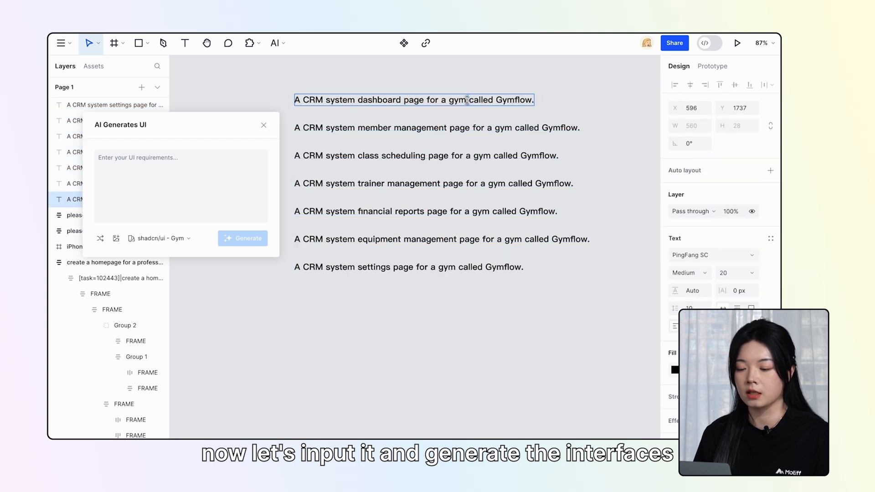
Generate Gymflow member management, class scheduling, trainer management and financial reports pages in orange.
left_click(242, 239)
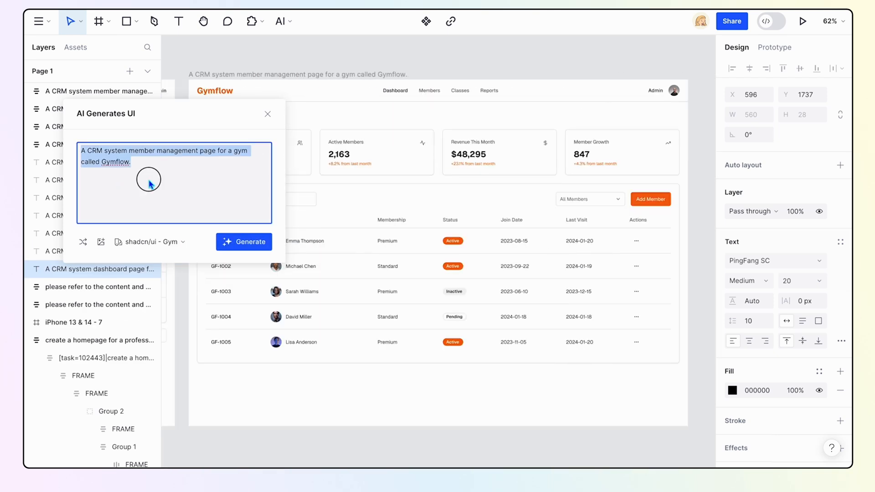
left_click(244, 242)
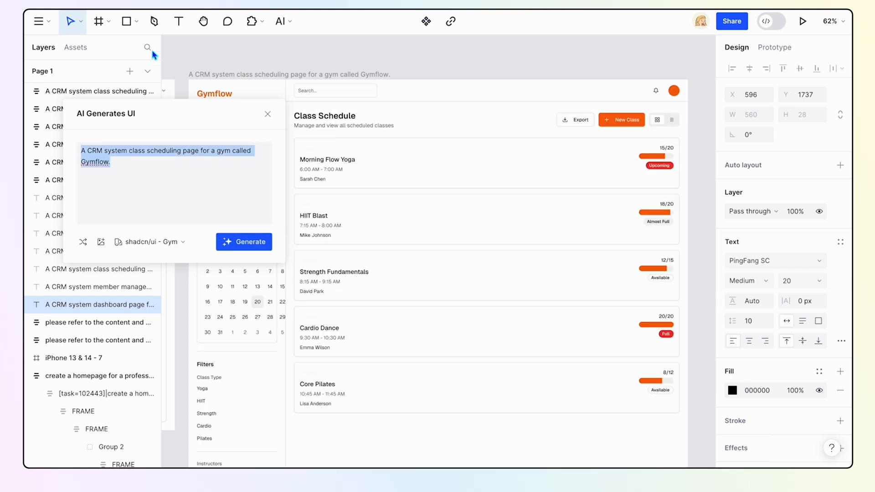
left_click(243, 242)
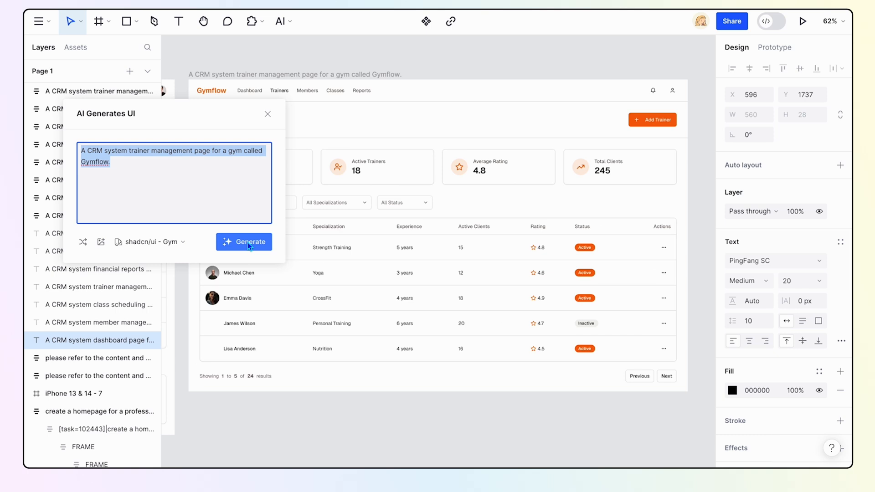
left_click(244, 241)
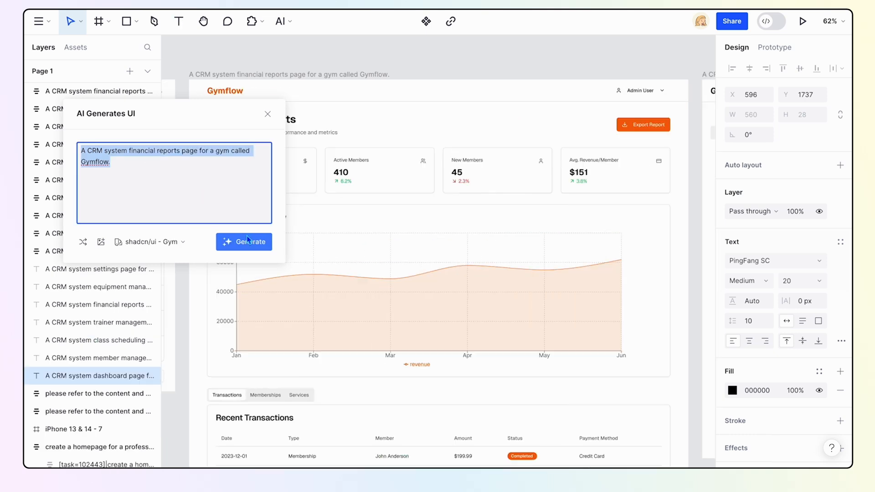
left_click(244, 241)
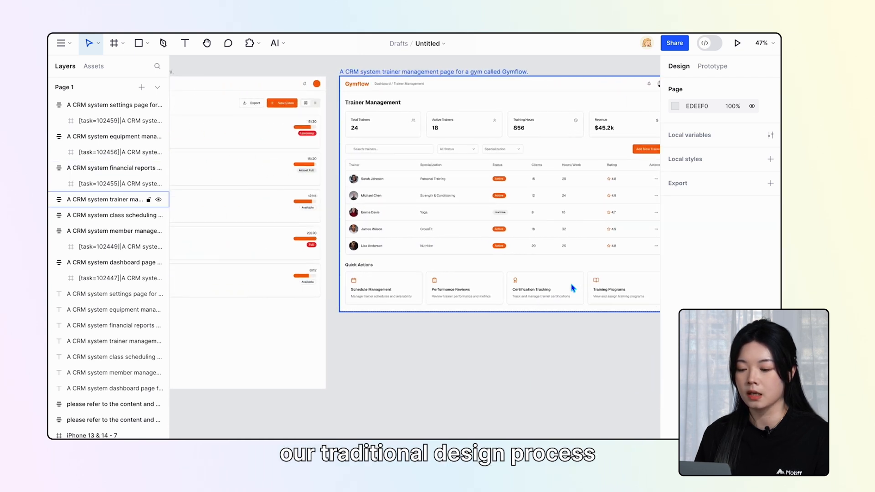
left_click(117, 231)
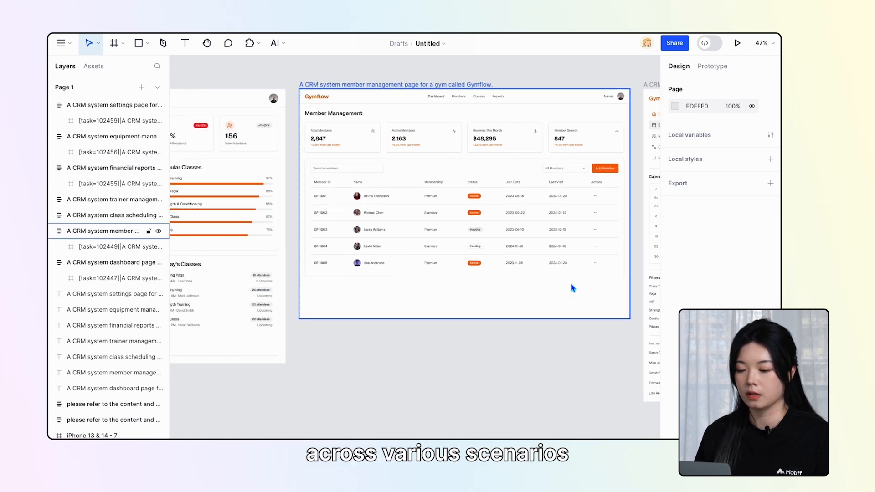